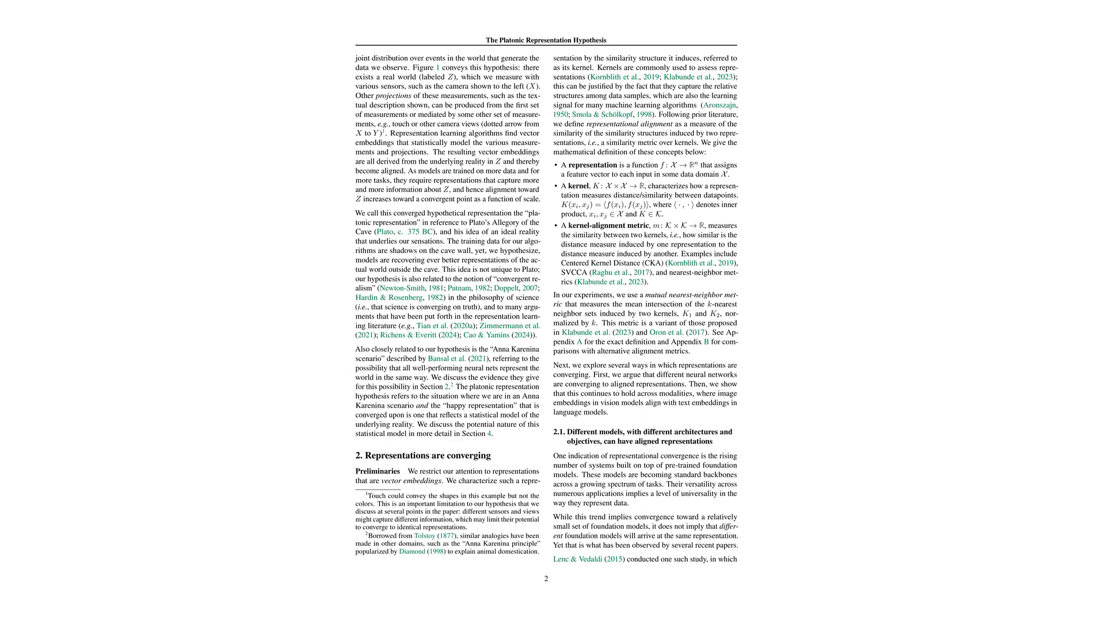
scroll(down, 3)
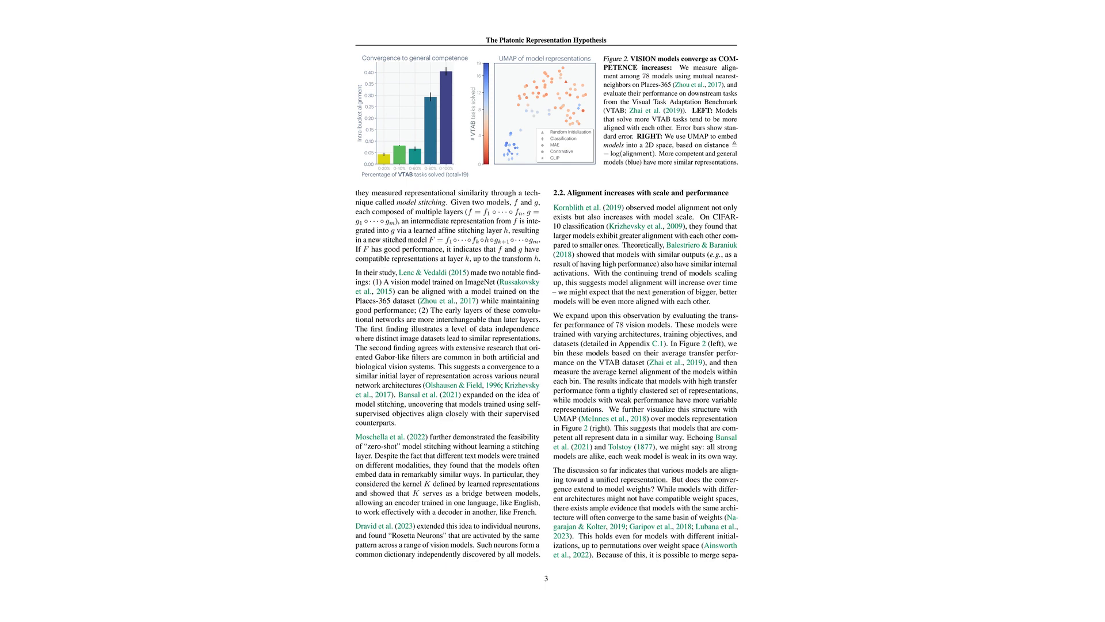
scroll(down, 3)
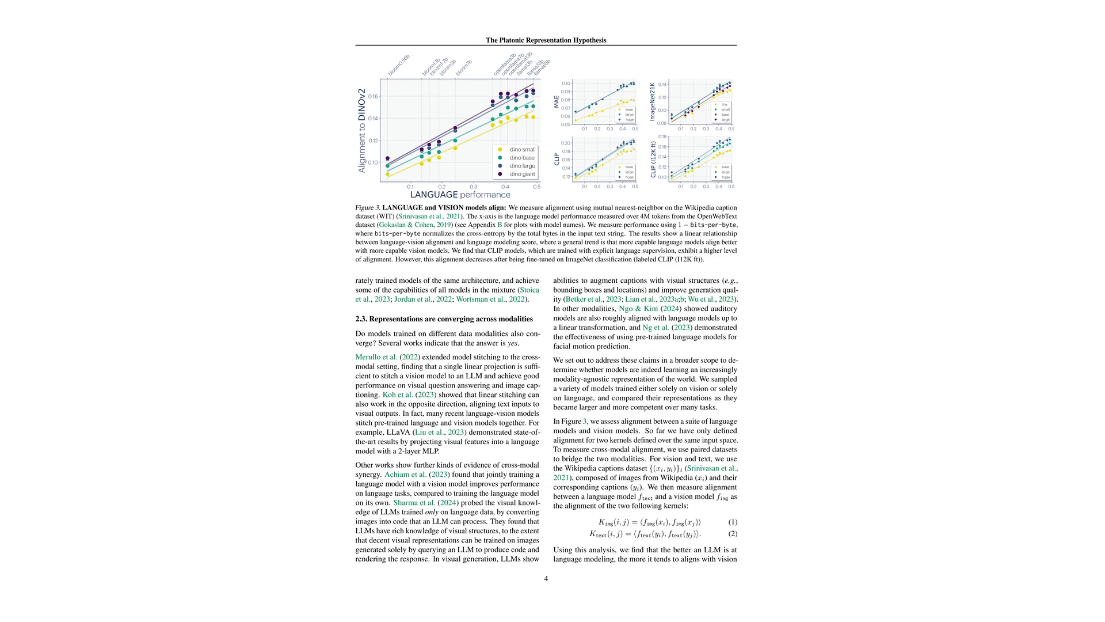
scroll(down, 3)
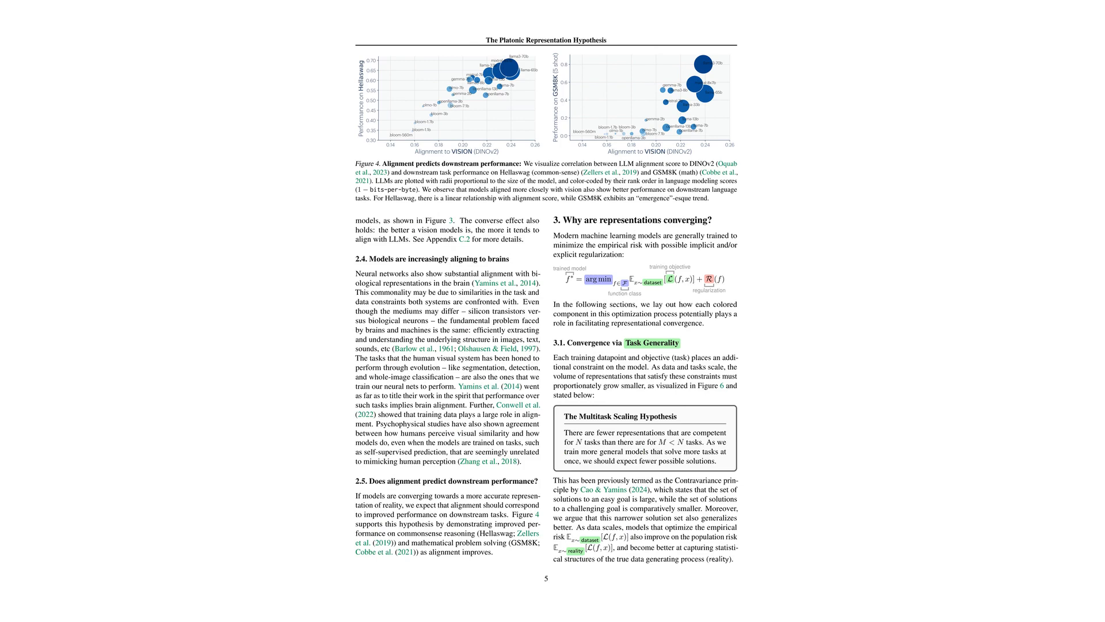
scroll(down, 3)
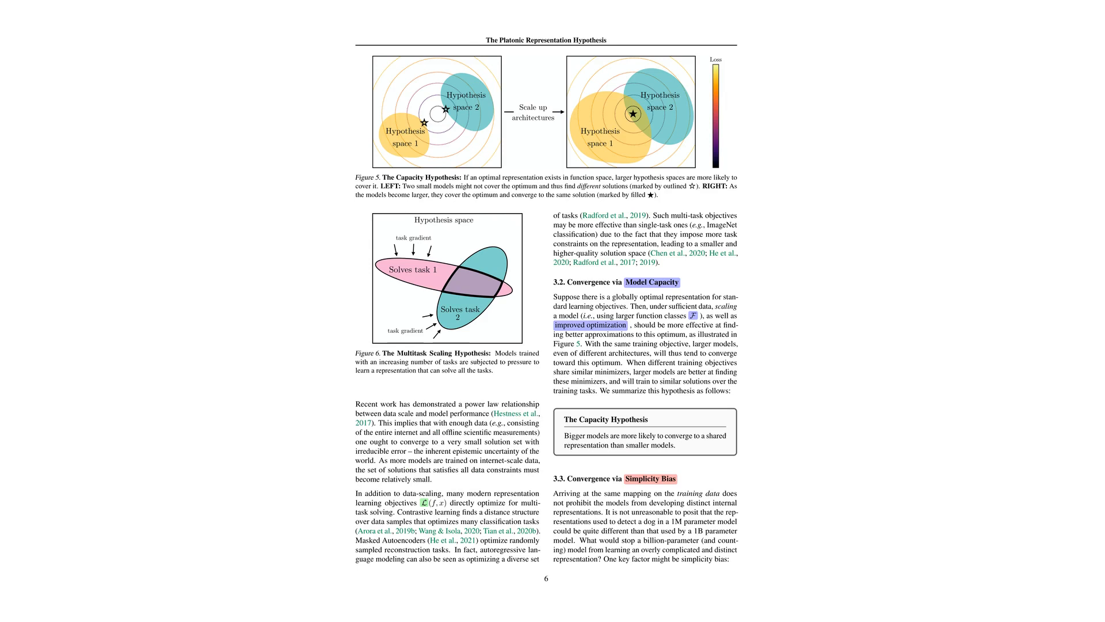
scroll(down, 3)
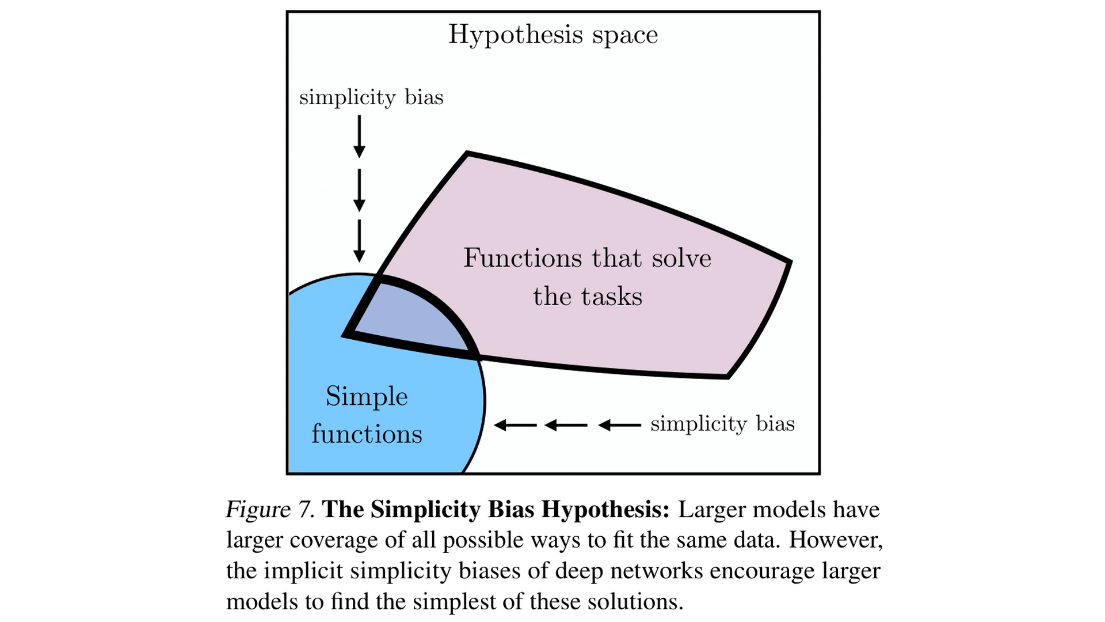
scroll(down, 3)
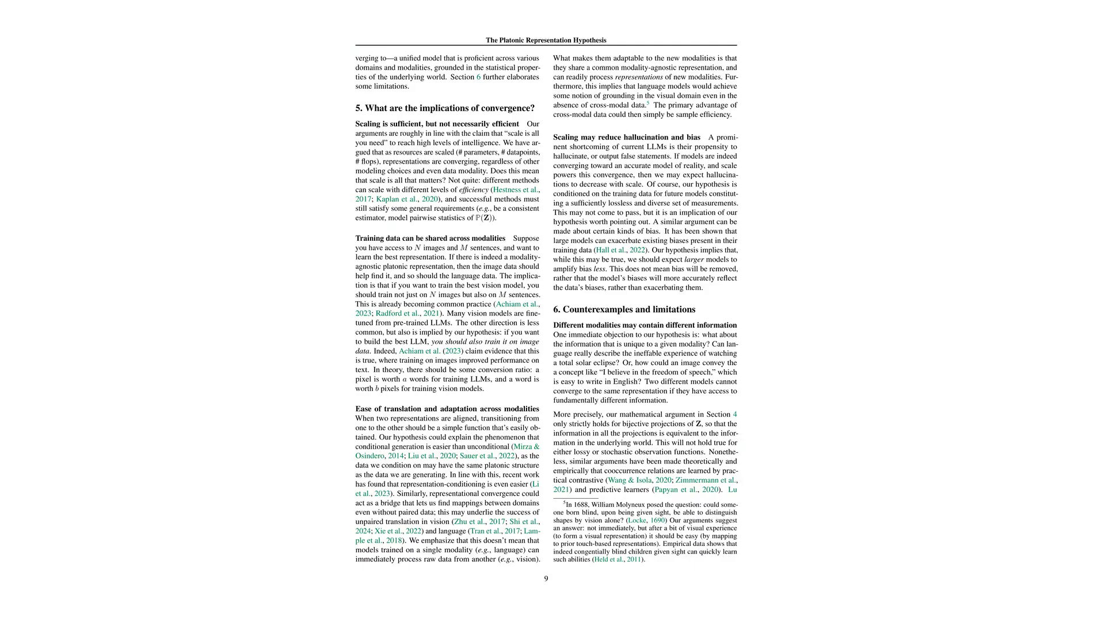